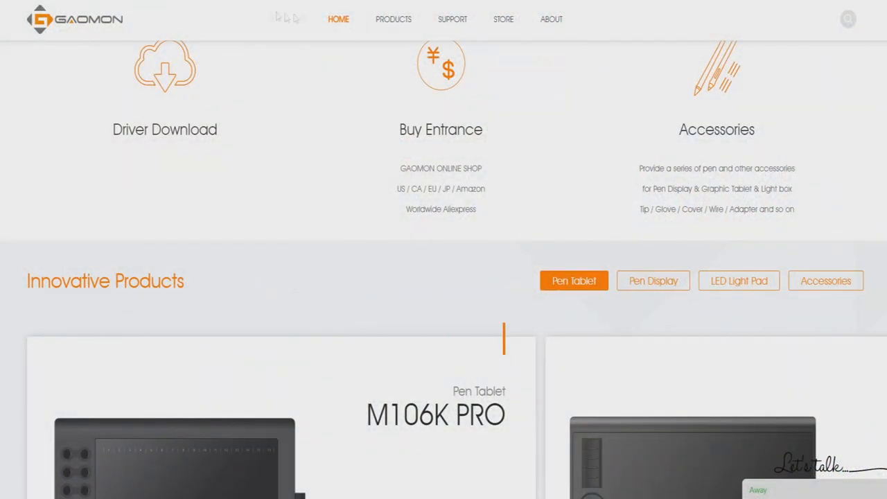
Step: Show GAOMON's Driver Download list filtered by tablet model
click(181, 214)
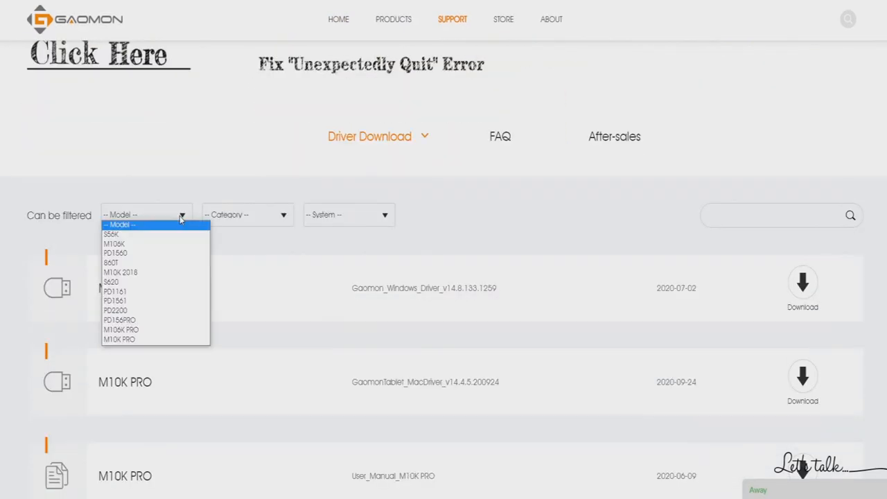
click(116, 291)
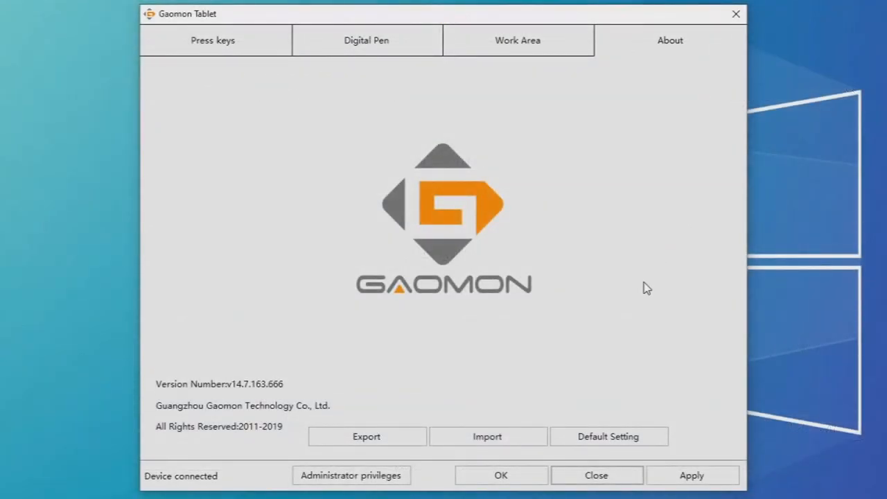
Step: Review the tablet's Work Area mapping and Digital Pen pressure settings (sensitivity 0)
click(519, 40)
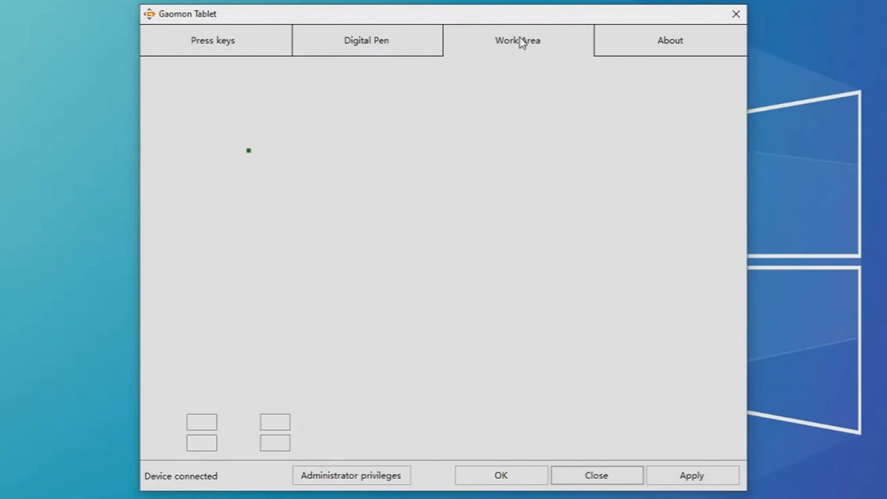
click(518, 41)
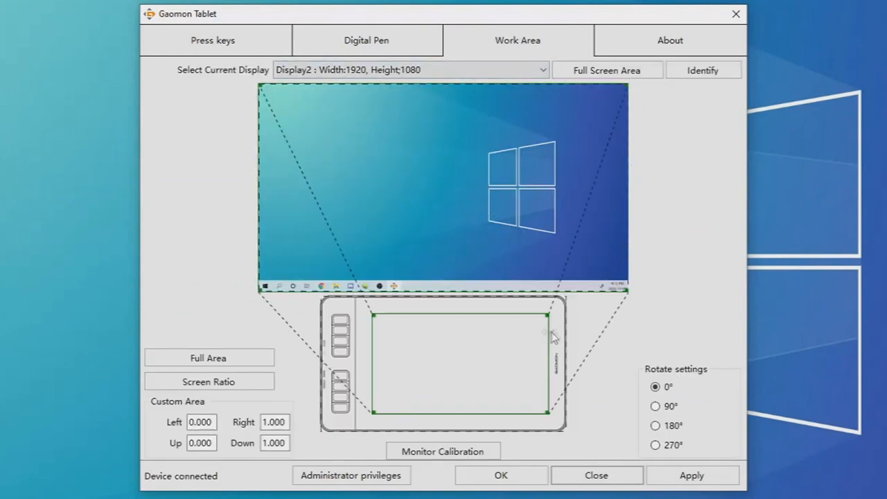
click(366, 40)
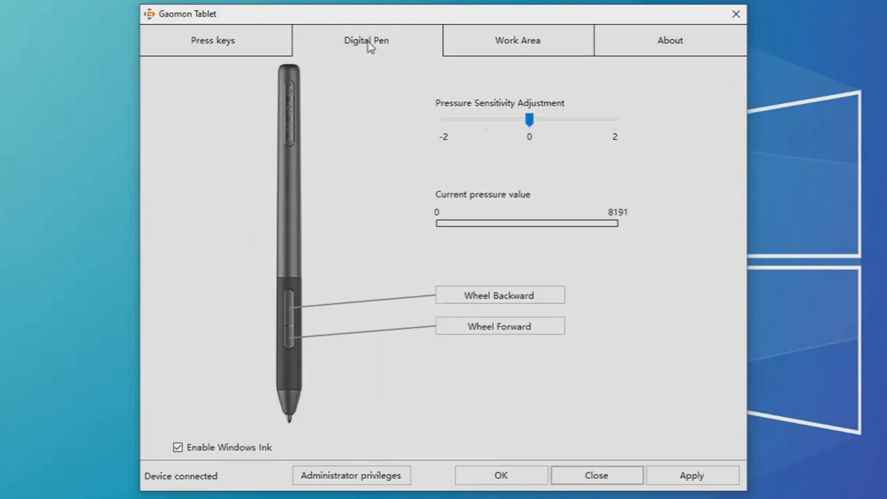
mouse_move(581, 203)
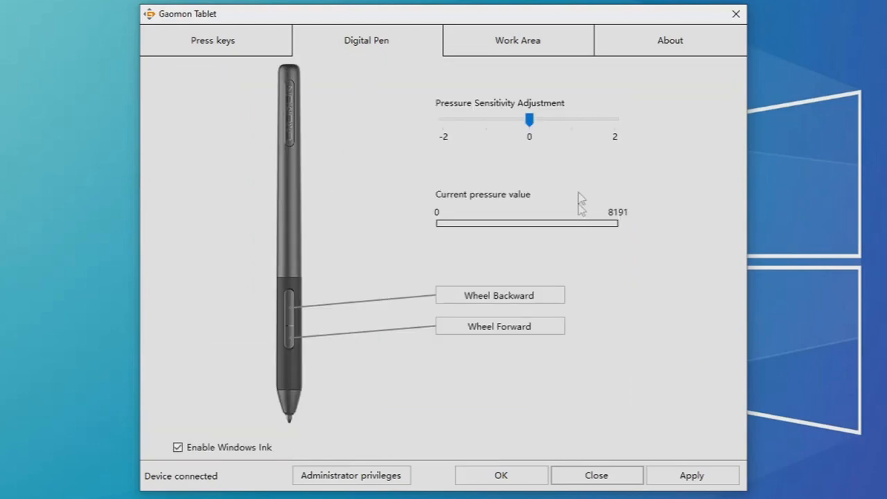
mouse_move(408, 158)
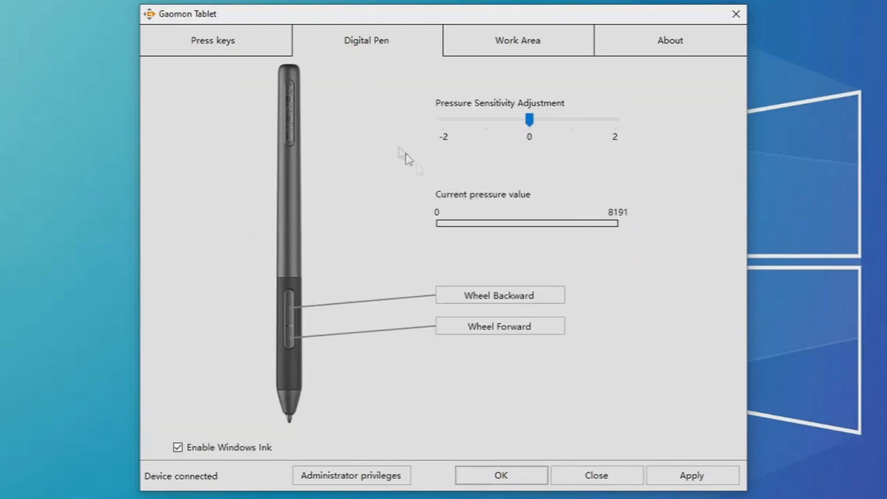
click(214, 39)
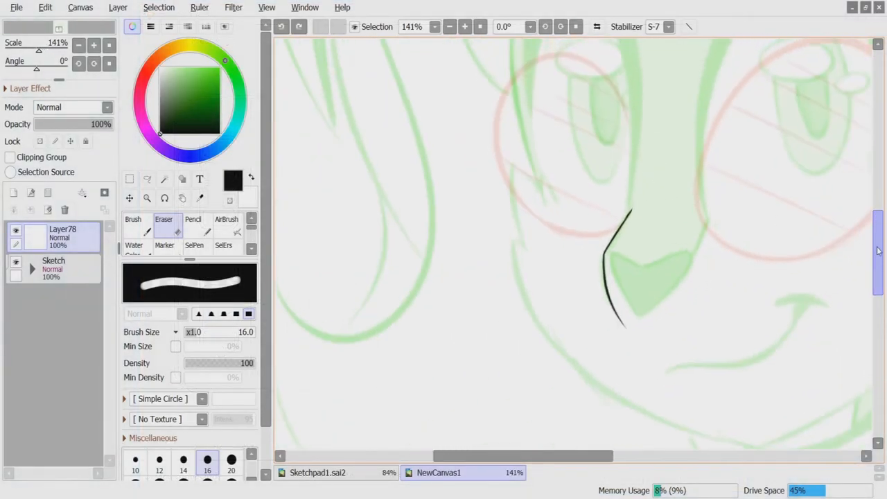
Step: Ink the nose and a thick lashed eye outline in black, erasing stray edges
click(133, 219)
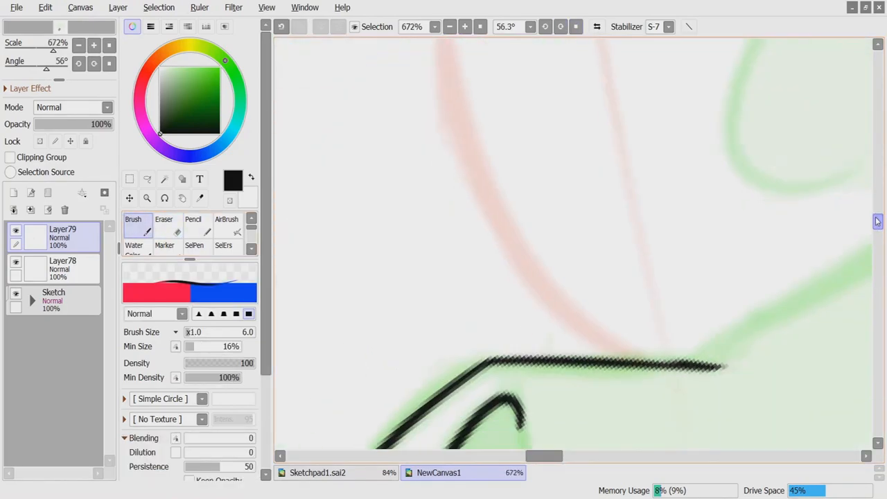
click(164, 220)
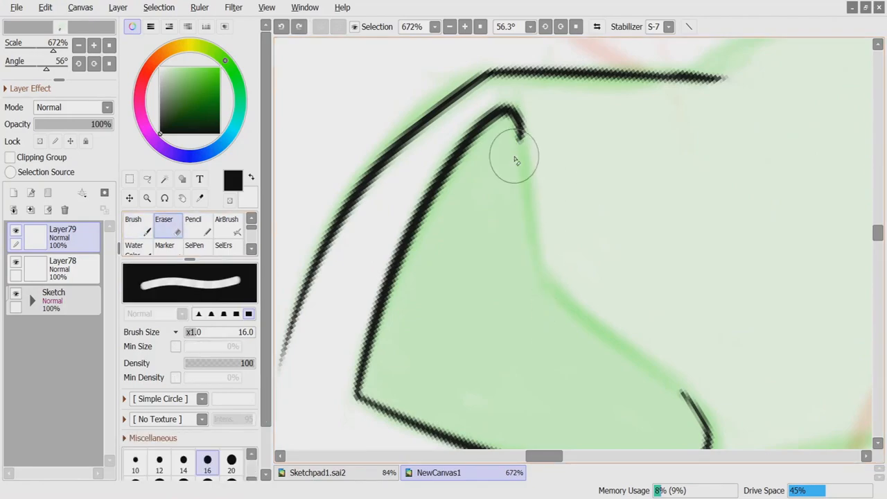
click(133, 223)
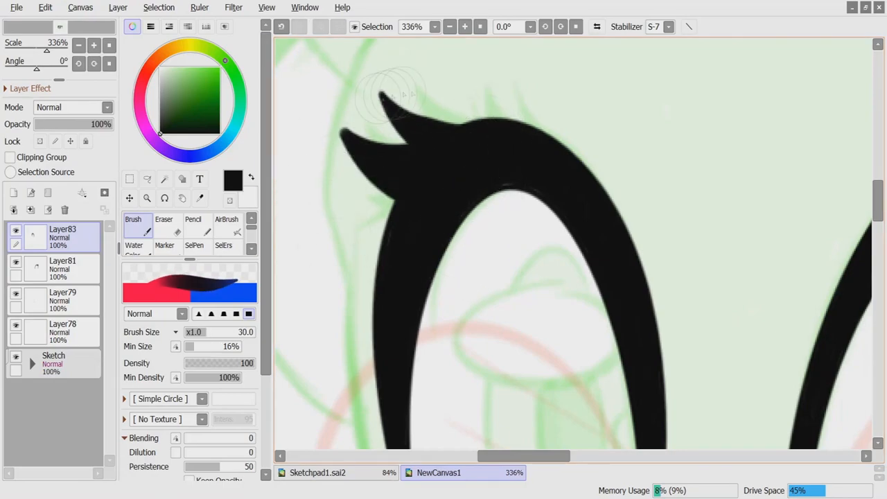
Step: Ink the second eye's spiky lashes and a thin oval iris, then begin reshaping it
drag(388, 104, 520, 145)
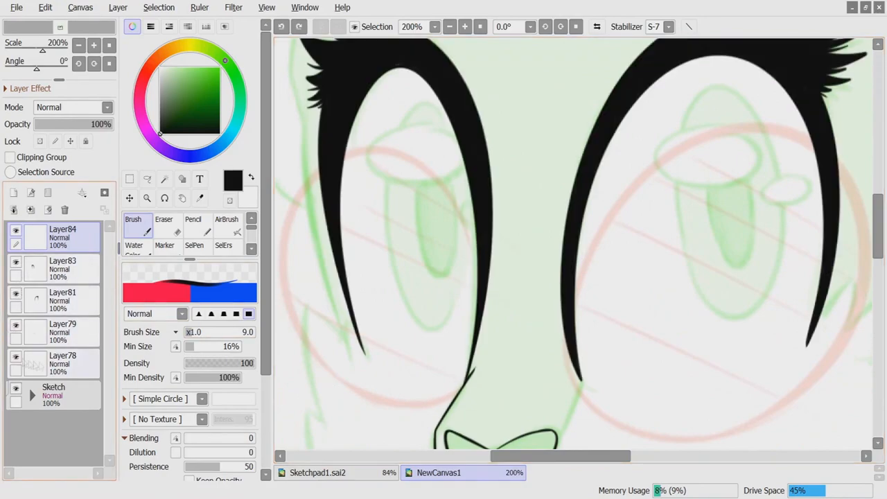
click(164, 222)
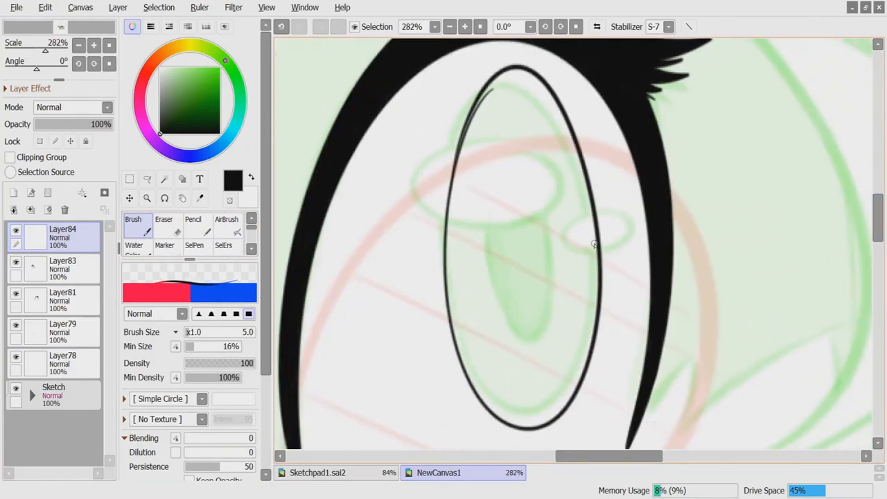
click(163, 219)
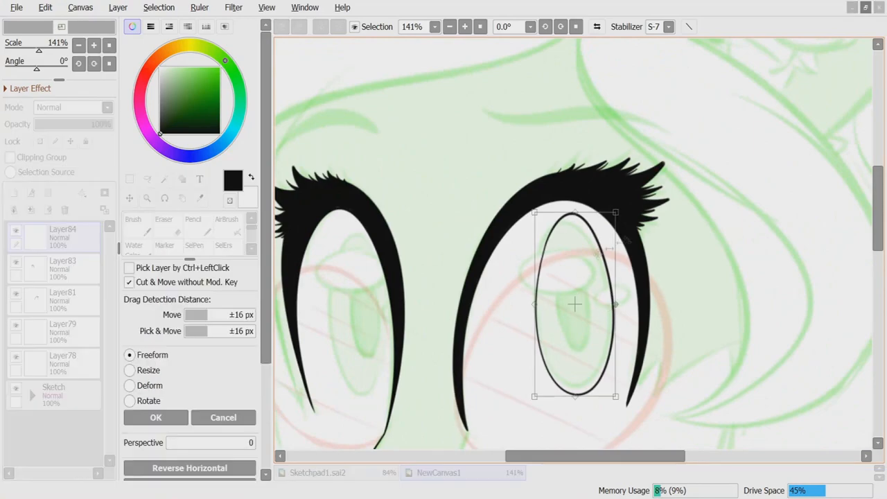
Step: Confirm the iris transform and shade the Maple Chibi's brown hair on the 30% layer
click(130, 386)
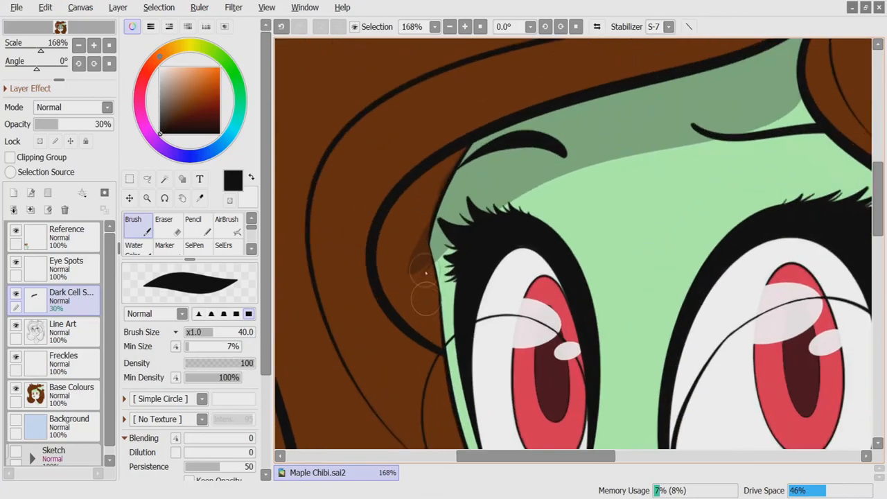
scroll(up, 3)
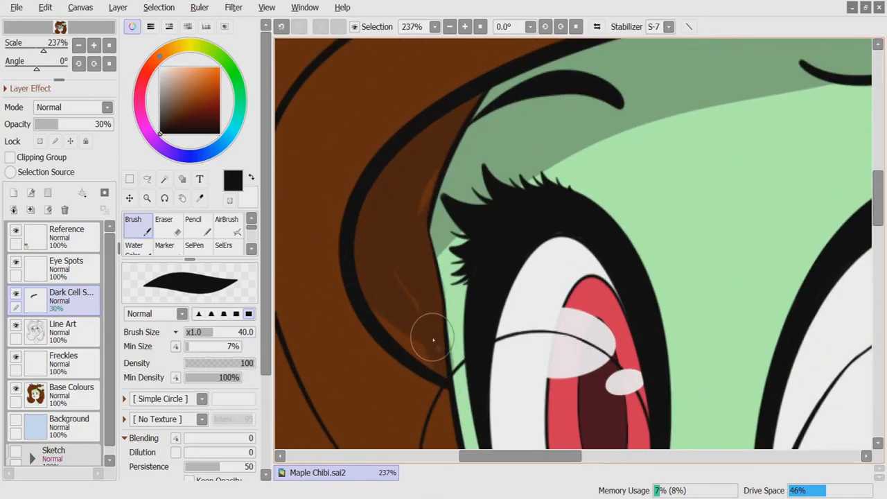